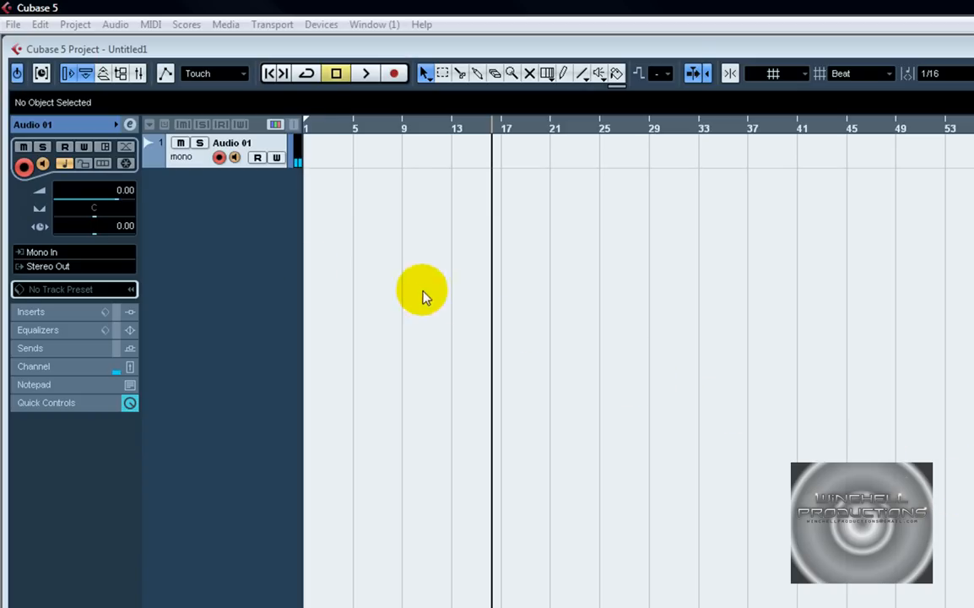
mouse_move(200, 260)
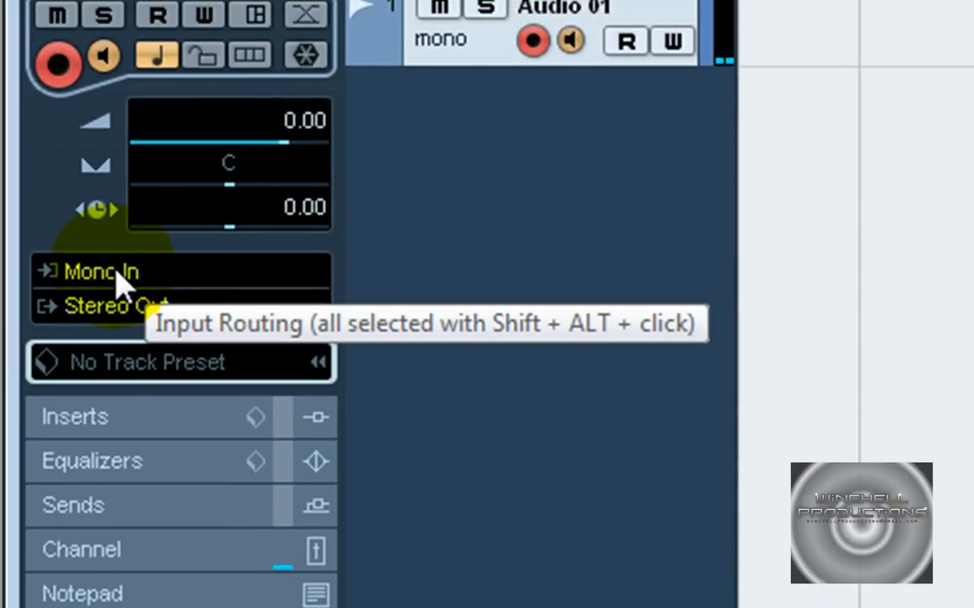
Step: Check the input bus choices available to the existing track without changing them
left_click(102, 270)
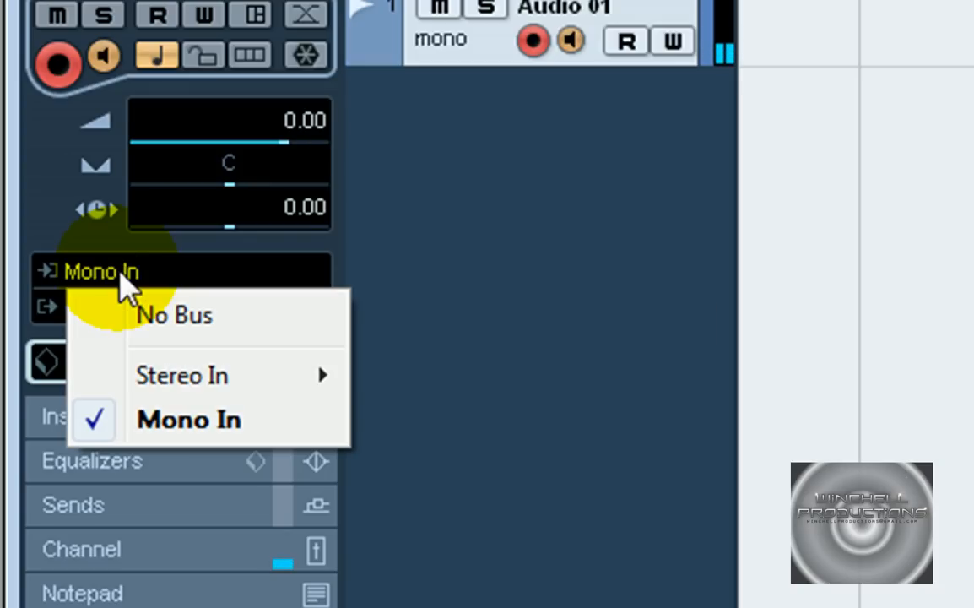
mouse_move(187, 427)
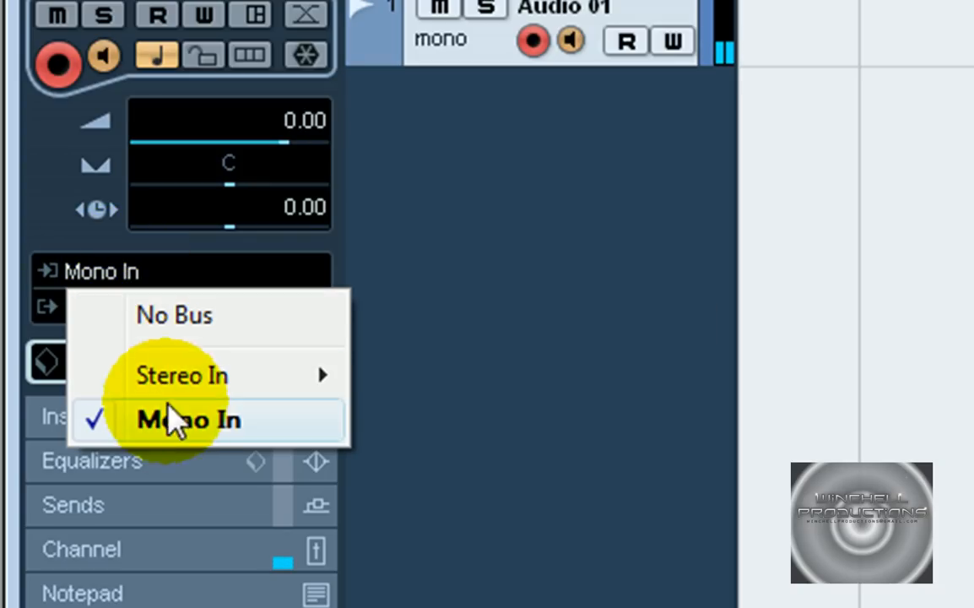
mouse_move(183, 375)
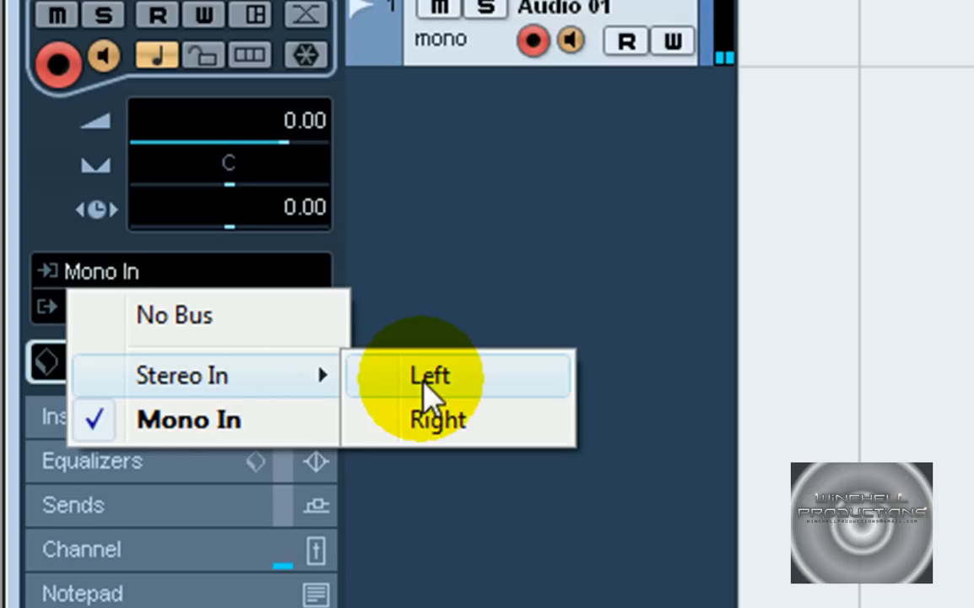
left_click(432, 375)
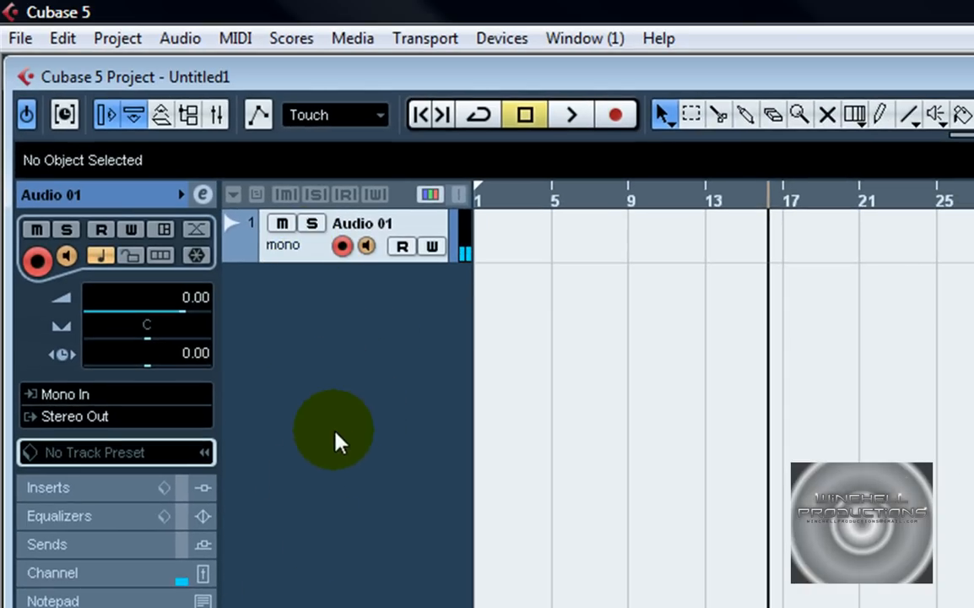
Step: Add a new audio track, Audio 02, with Stereo channel configuration
right_click(335, 435)
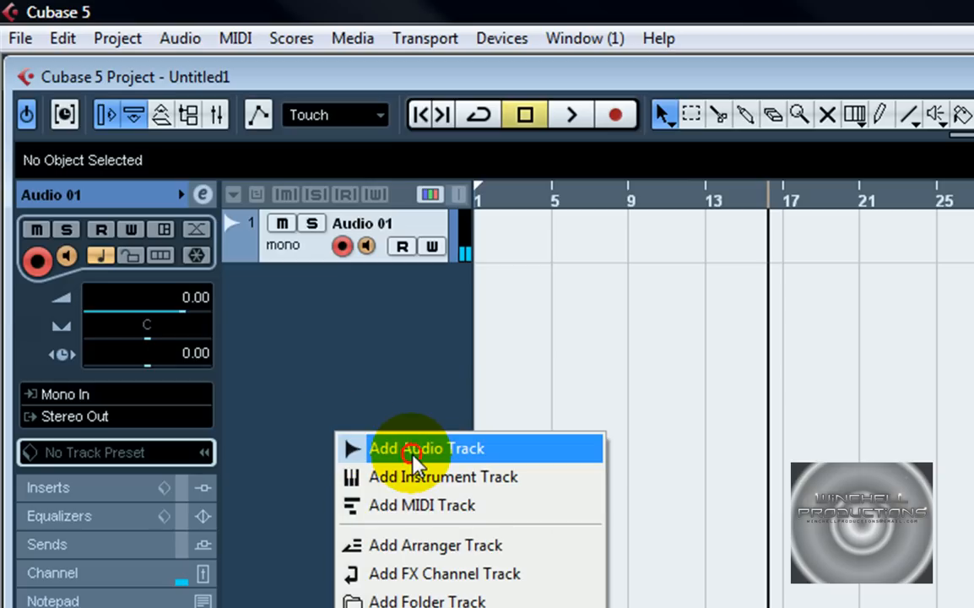
left_click(429, 449)
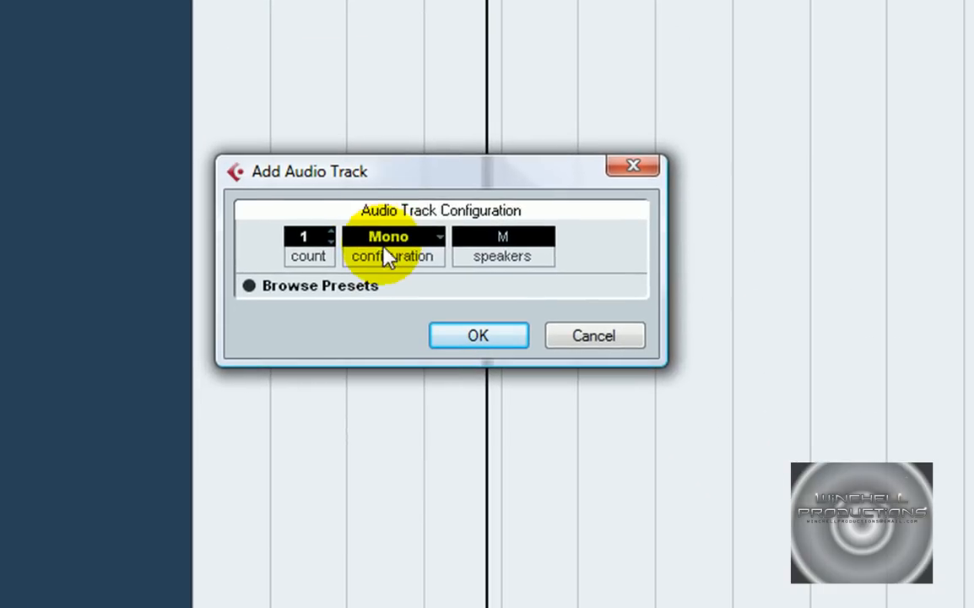
left_click(392, 237)
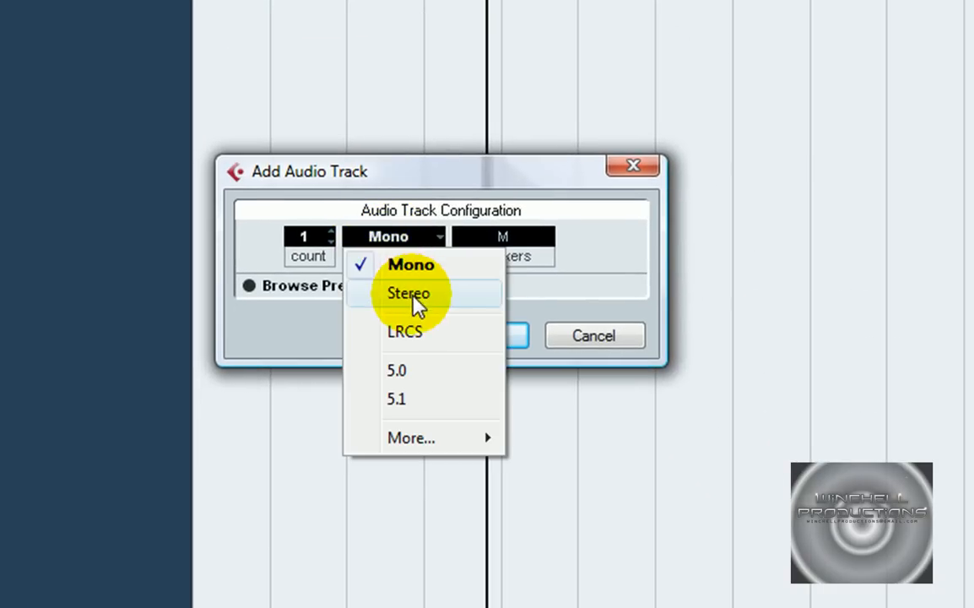
left_click(410, 293)
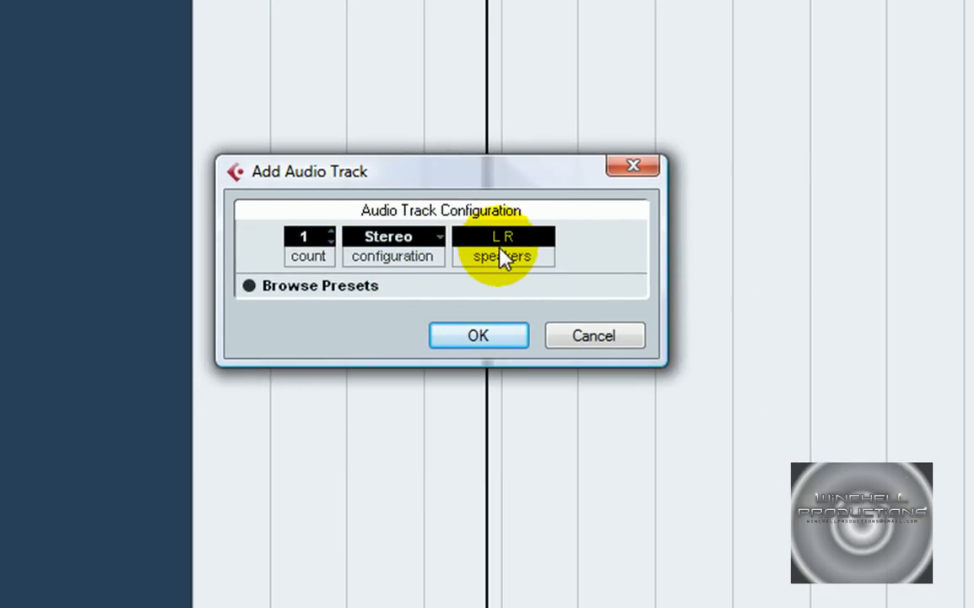
left_click(392, 237)
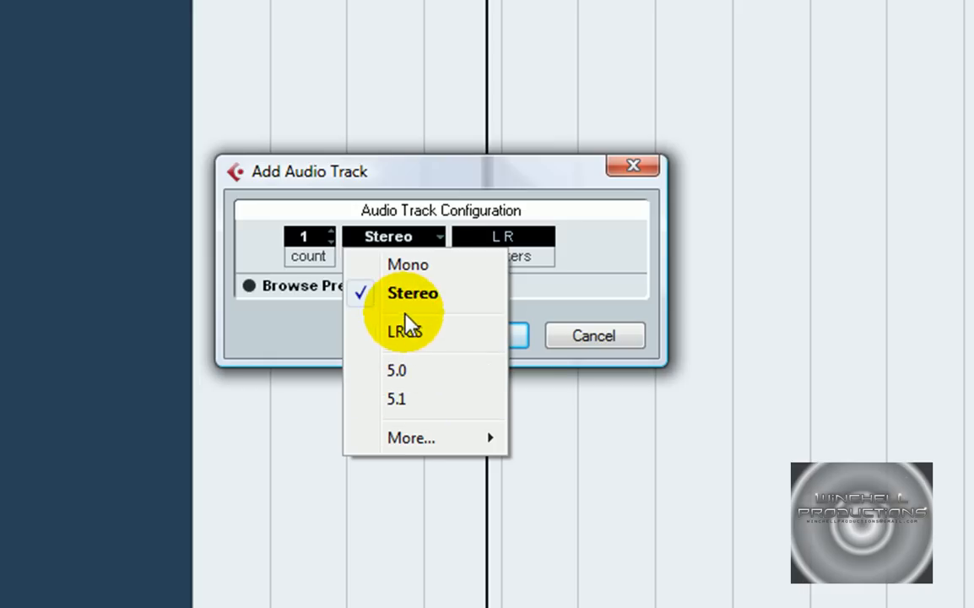
left_click(410, 293)
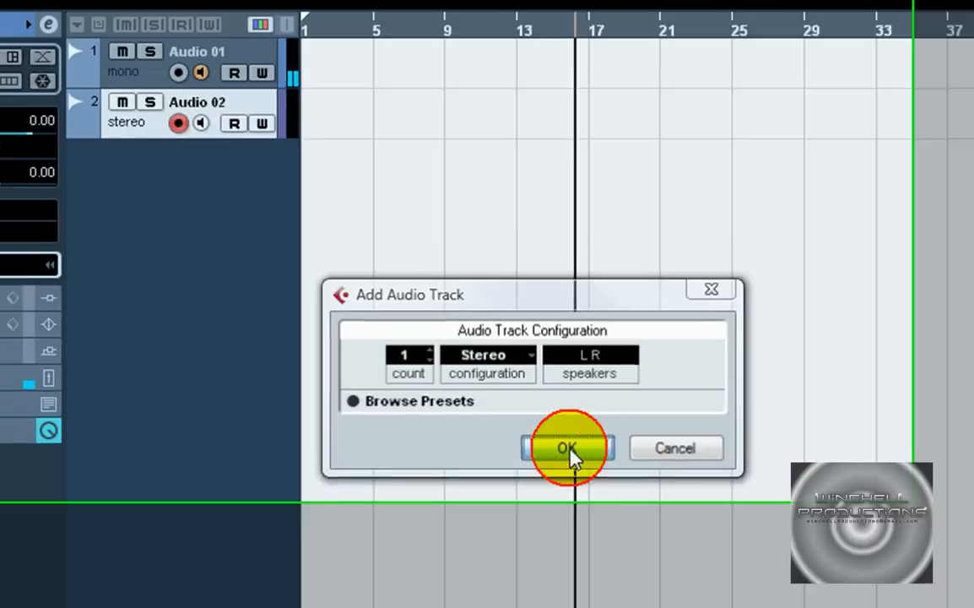
left_click(567, 449)
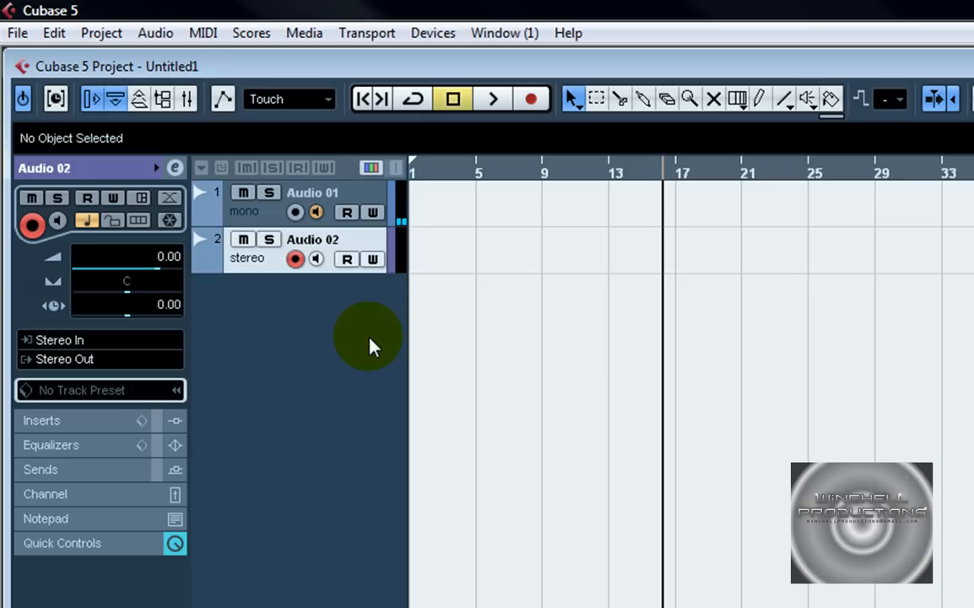
mouse_move(304, 346)
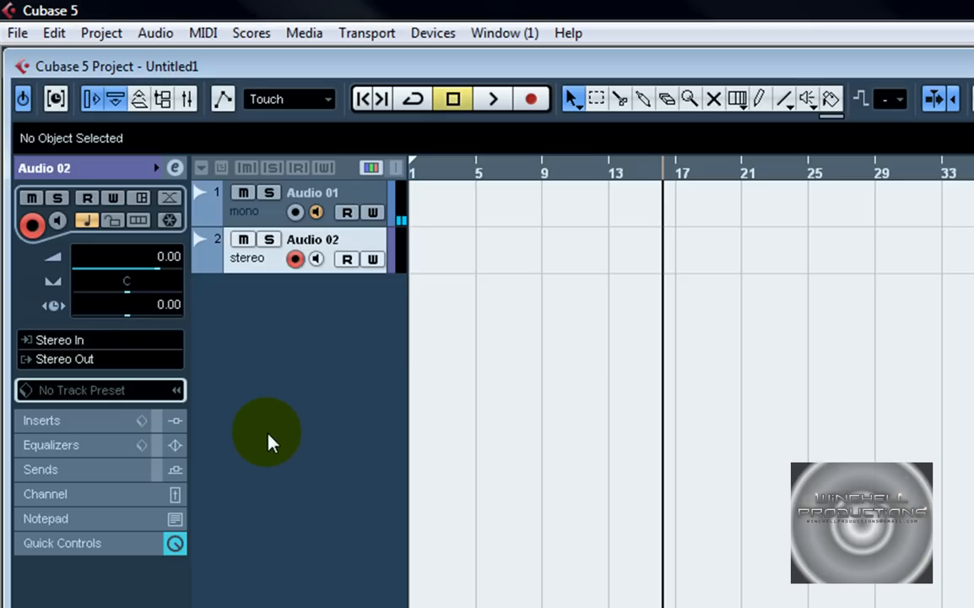
mouse_move(406, 368)
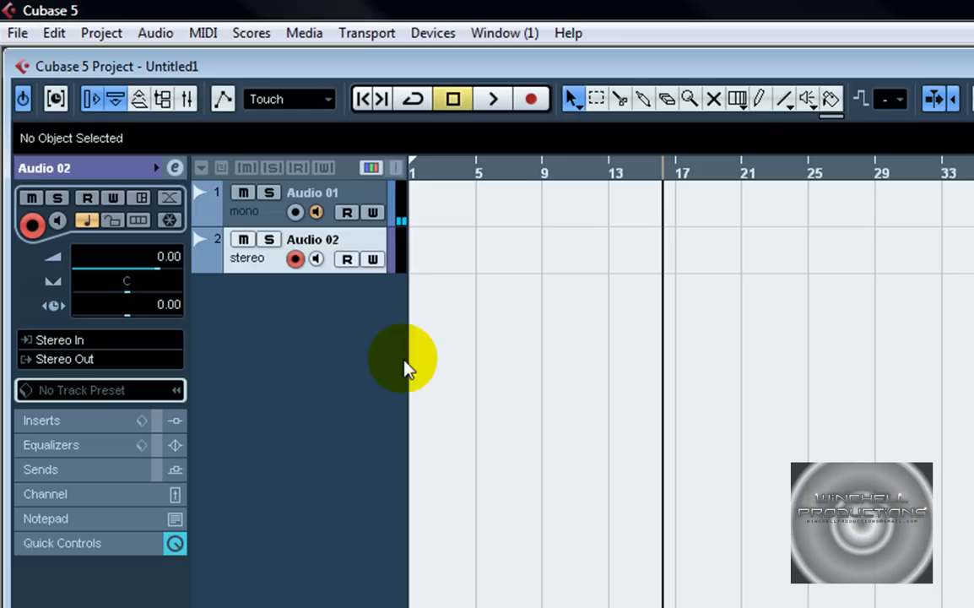
mouse_move(161, 327)
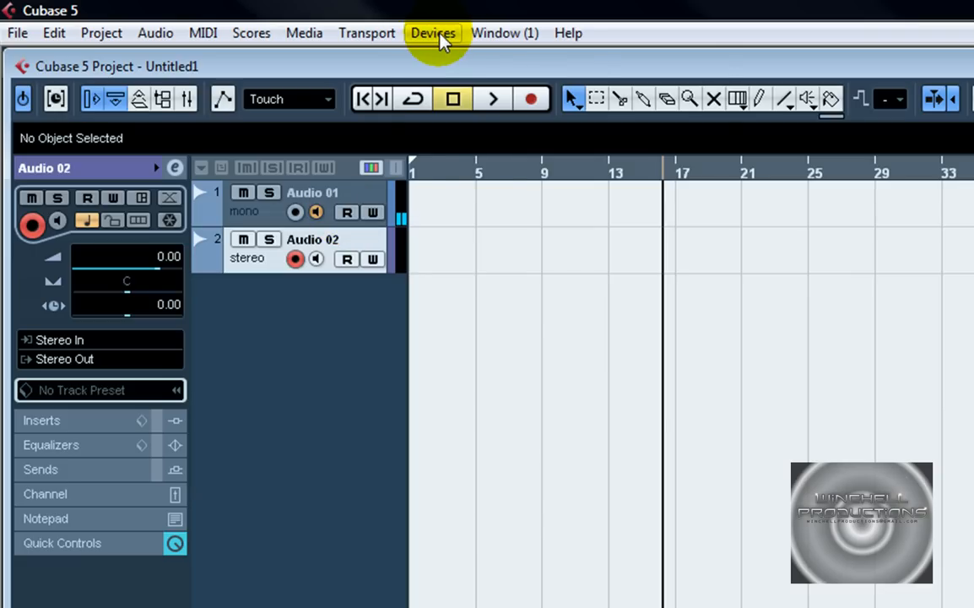
Step: Bring up the VST Connections window from the Devices menu, showing the Inputs page
left_click(433, 34)
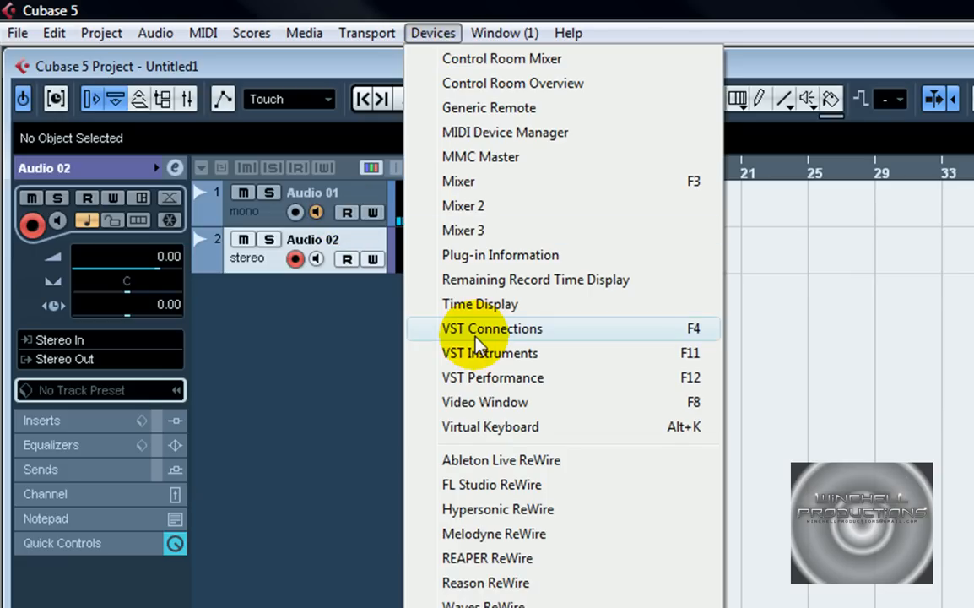
left_click(492, 328)
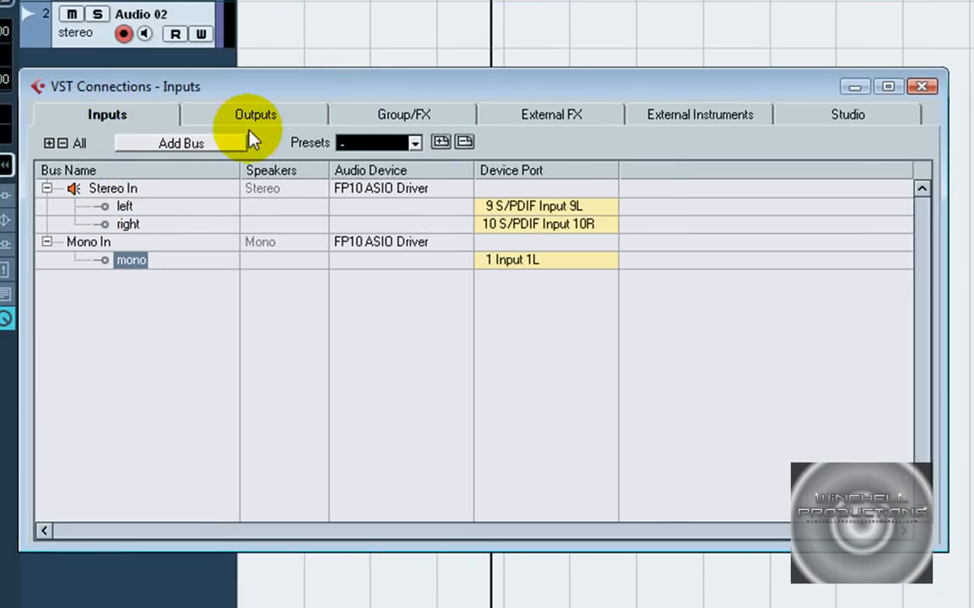
mouse_move(273, 133)
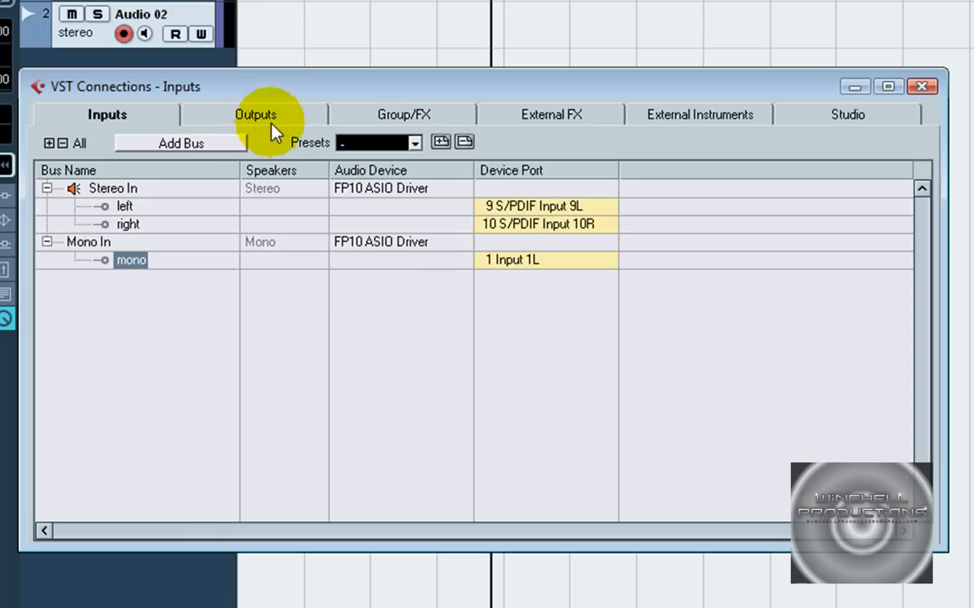
mouse_move(74, 211)
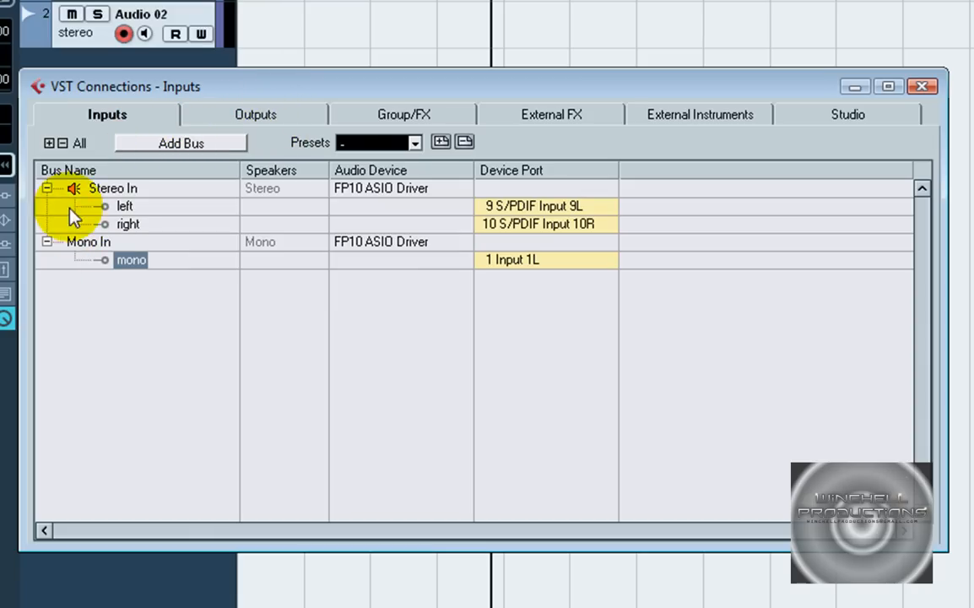
mouse_move(95, 254)
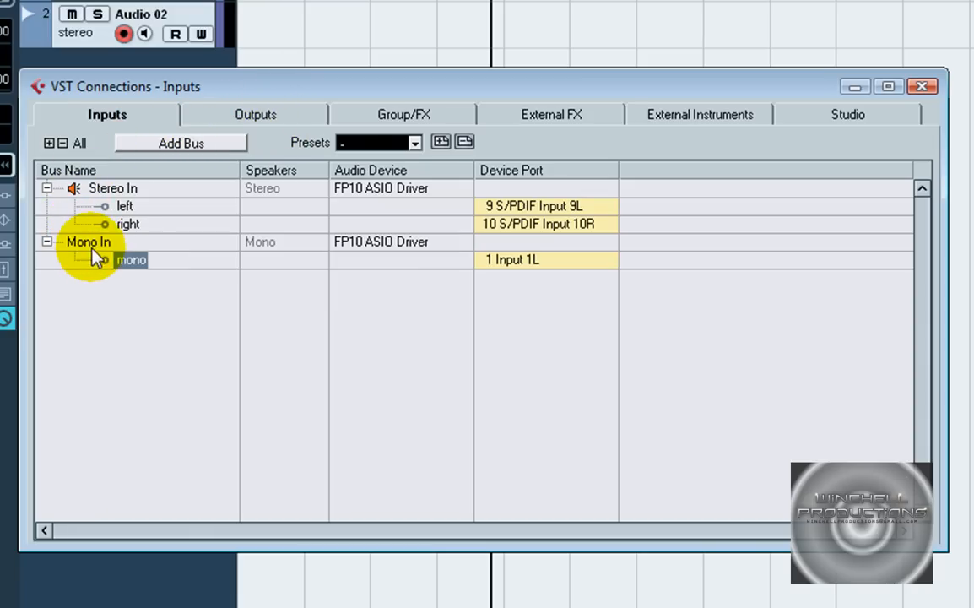
mouse_move(150, 216)
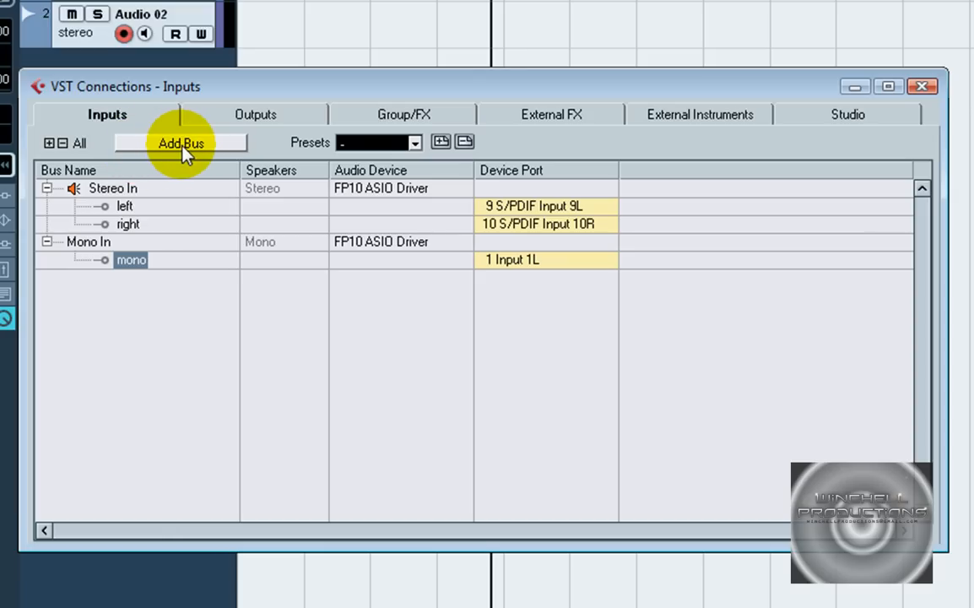
Step: Add a new input bus configured as Stereo, creating Stereo In 2
left_click(181, 142)
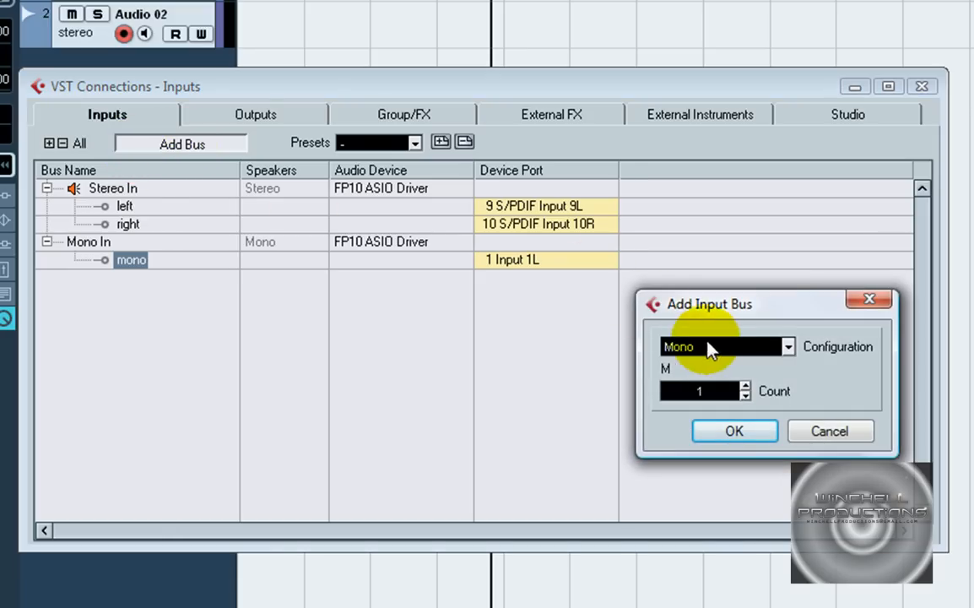
left_click(787, 347)
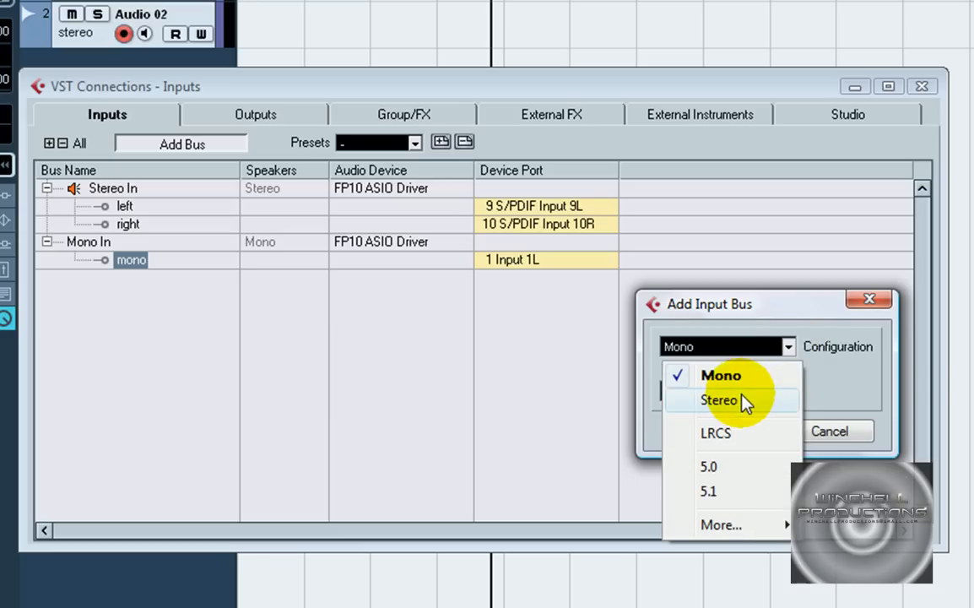
left_click(725, 398)
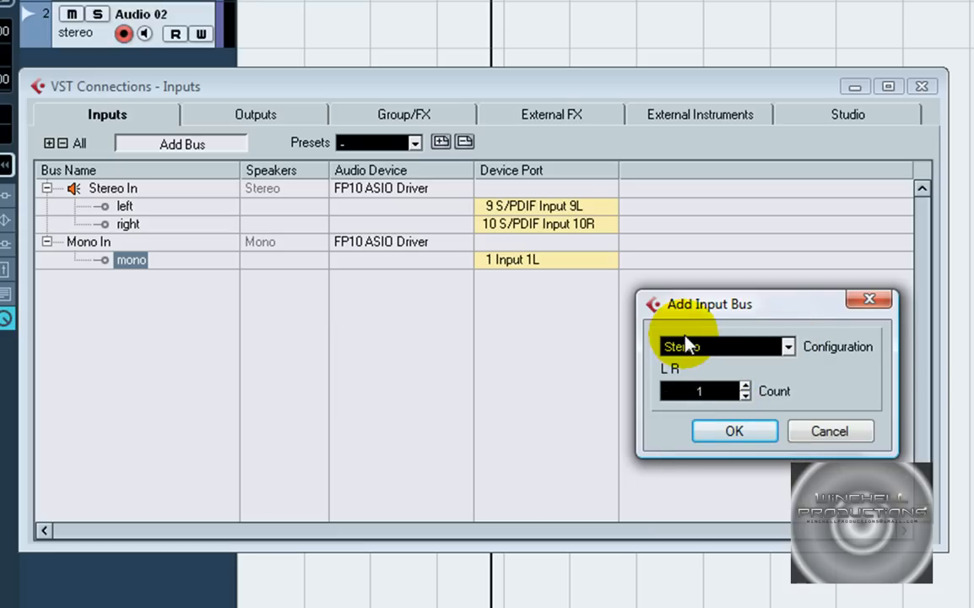
left_click(734, 431)
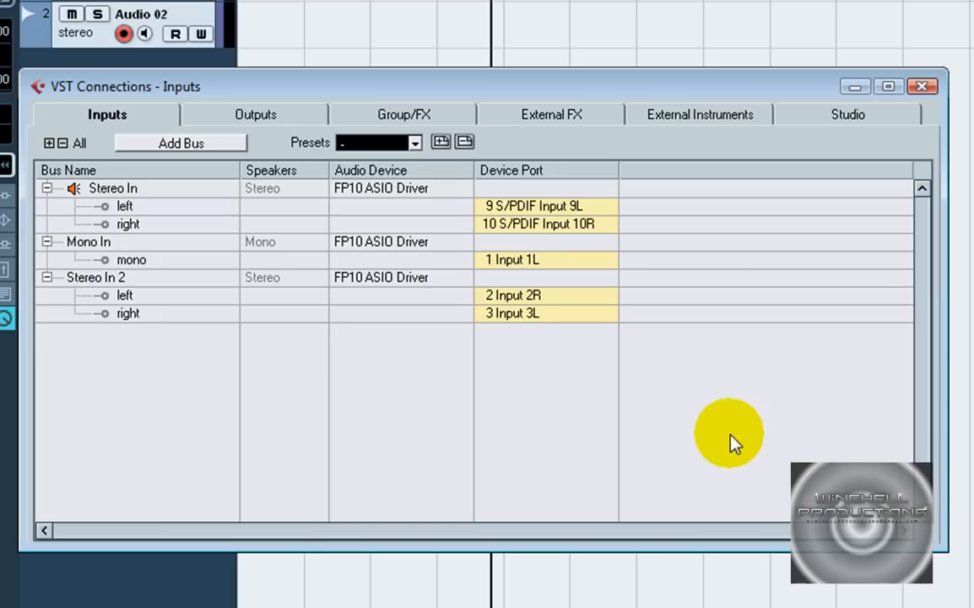
Step: Begin renaming the Stereo In 2 bus toward 'Test Stereo'
left_click(94, 277)
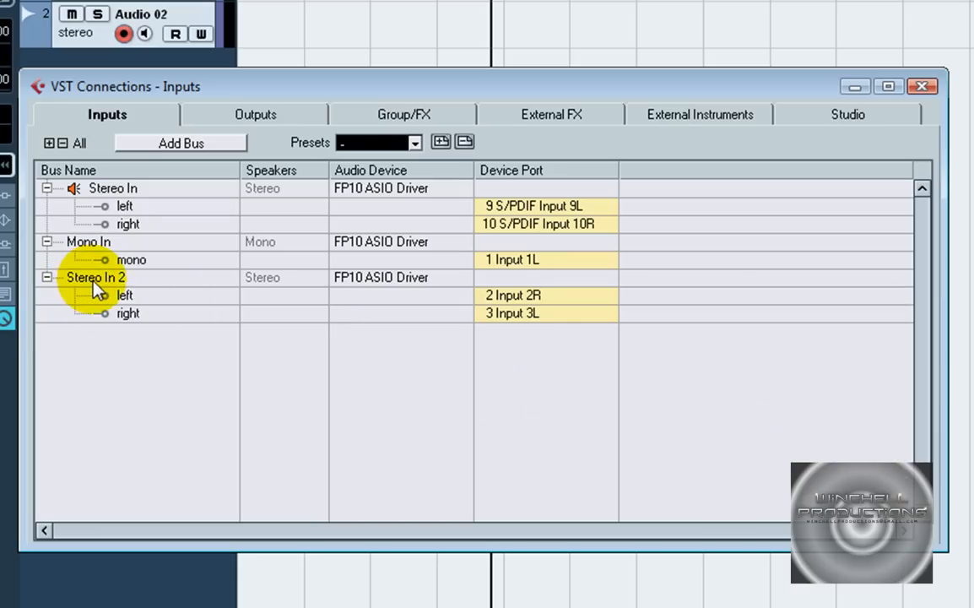
double_click(97, 277)
type("Test")
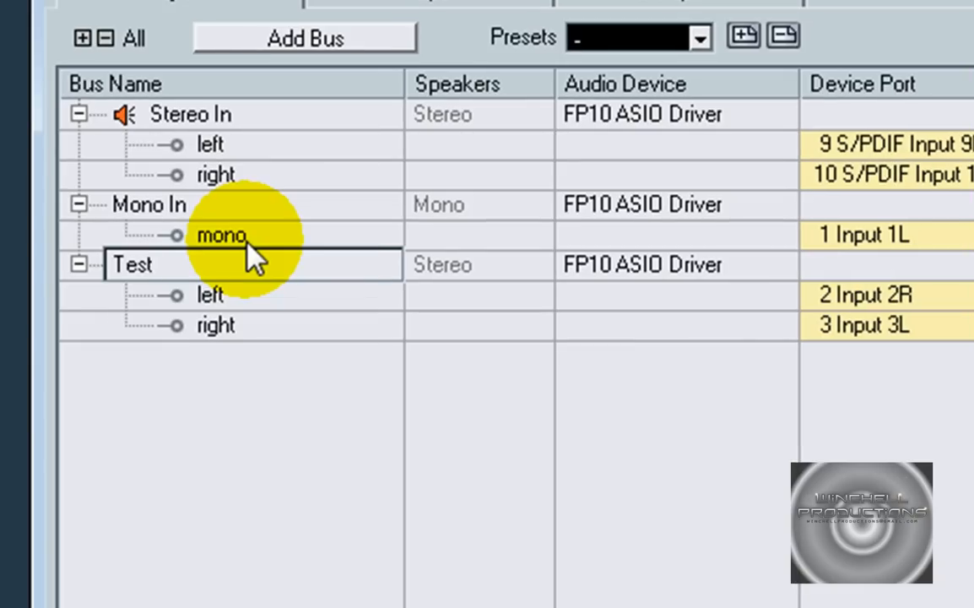
type("Stereo")
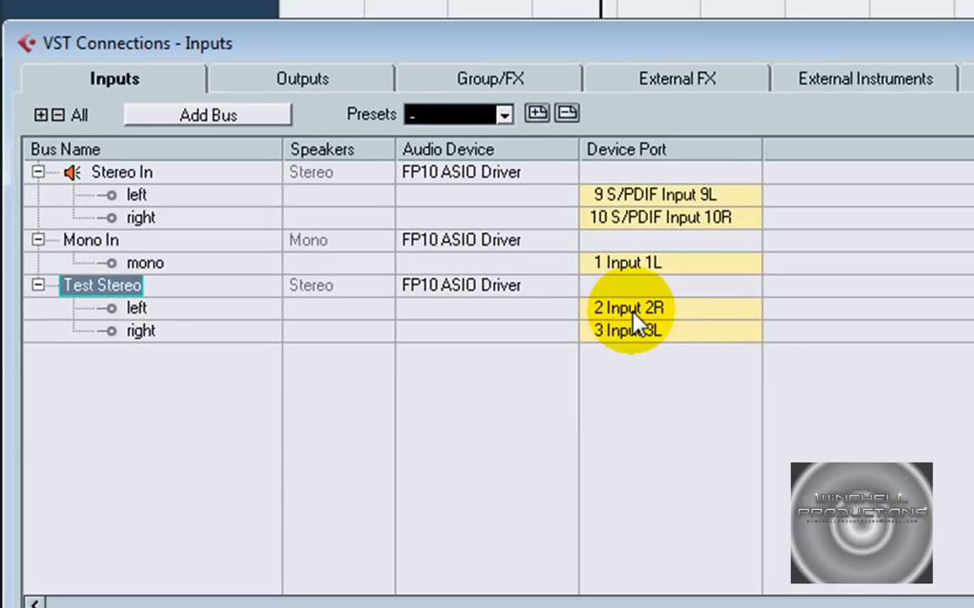
Step: Try Input 2R on Test Stereo's right channel, then route it back to Input 3L
left_click(628, 308)
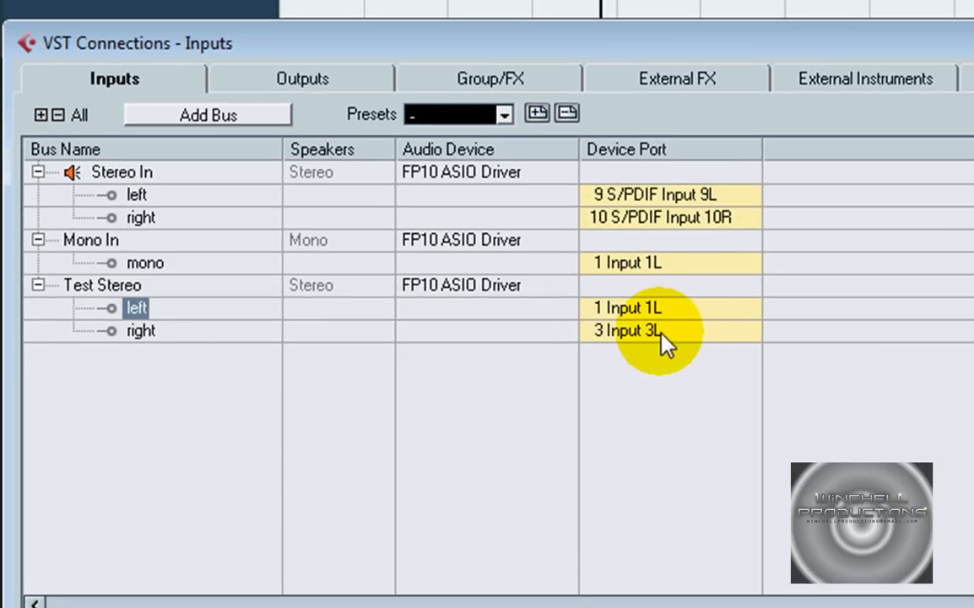
left_click(650, 331)
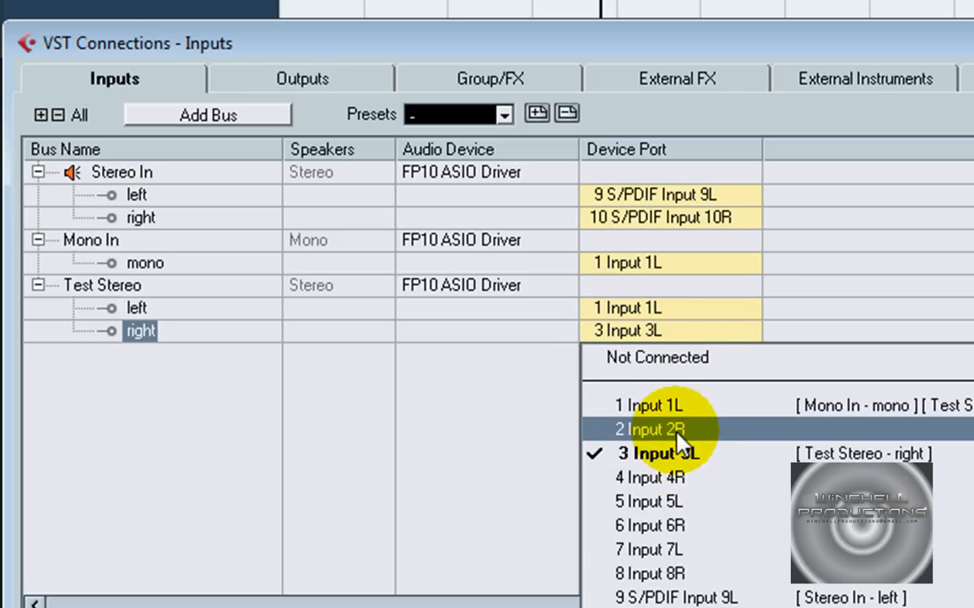
left_click(650, 431)
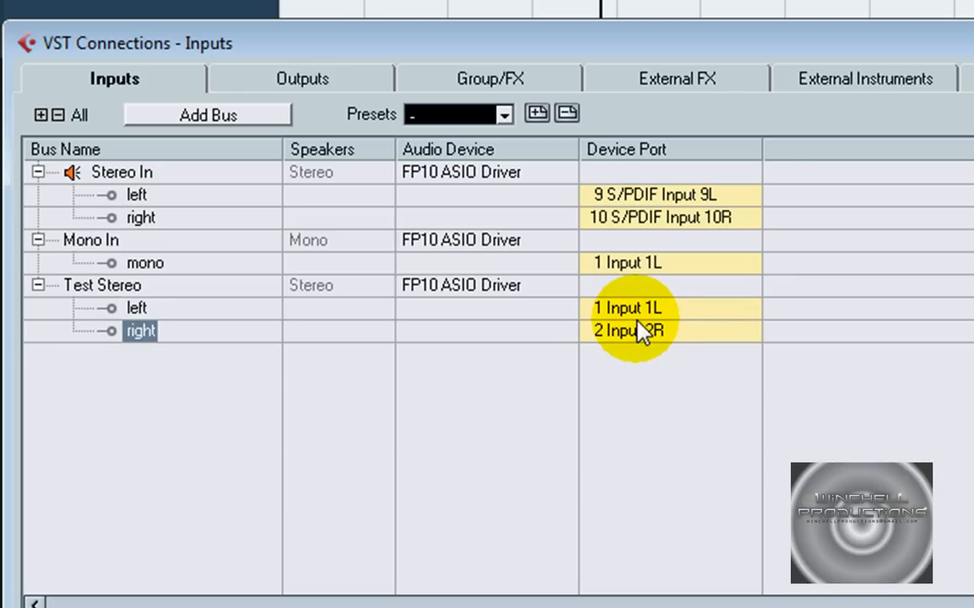
left_click(642, 329)
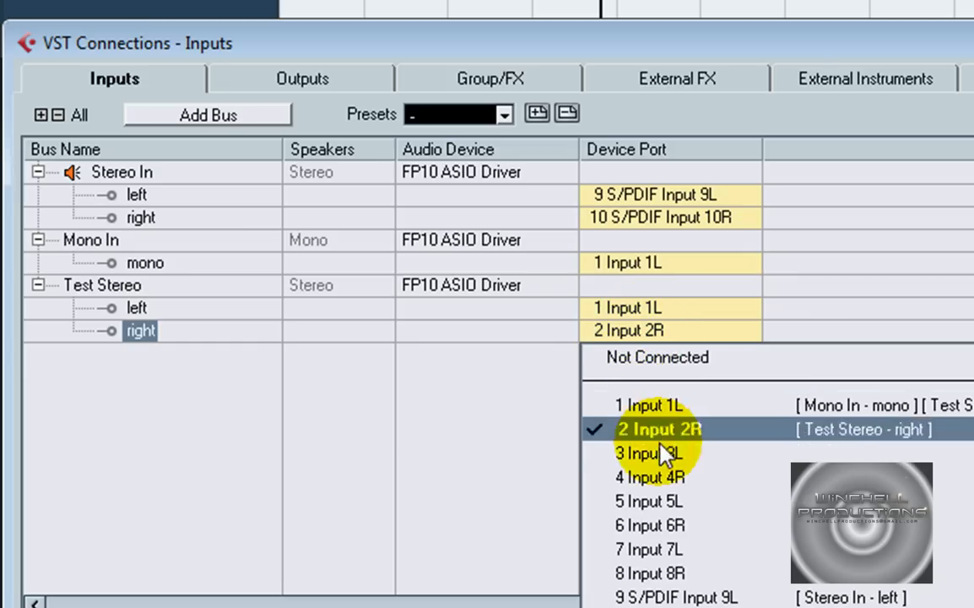
left_click(639, 453)
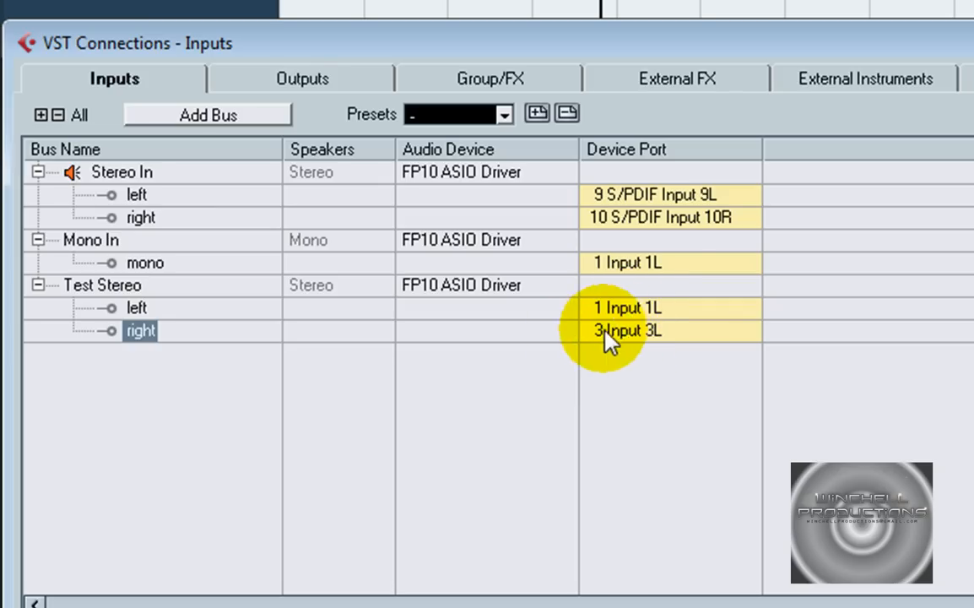
mouse_move(642, 313)
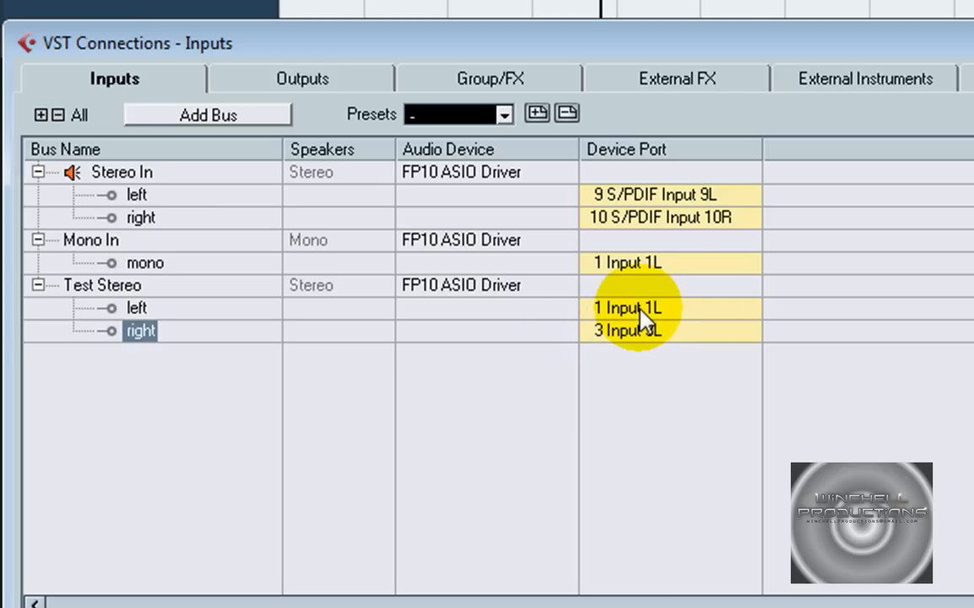
Step: Route Test Stereo's left channel to Input 7L and right channel to Input 8R
left_click(637, 307)
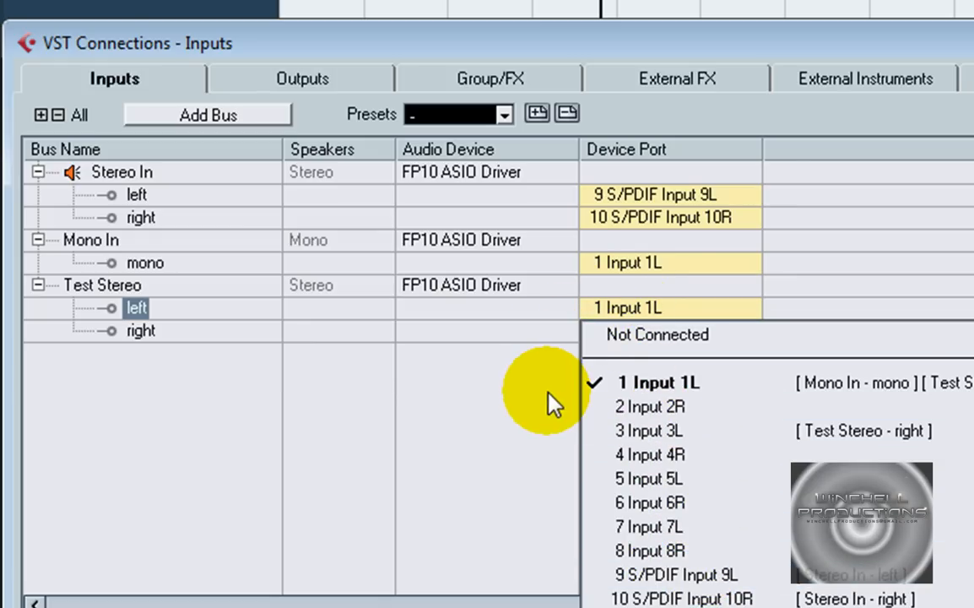
left_click(645, 527)
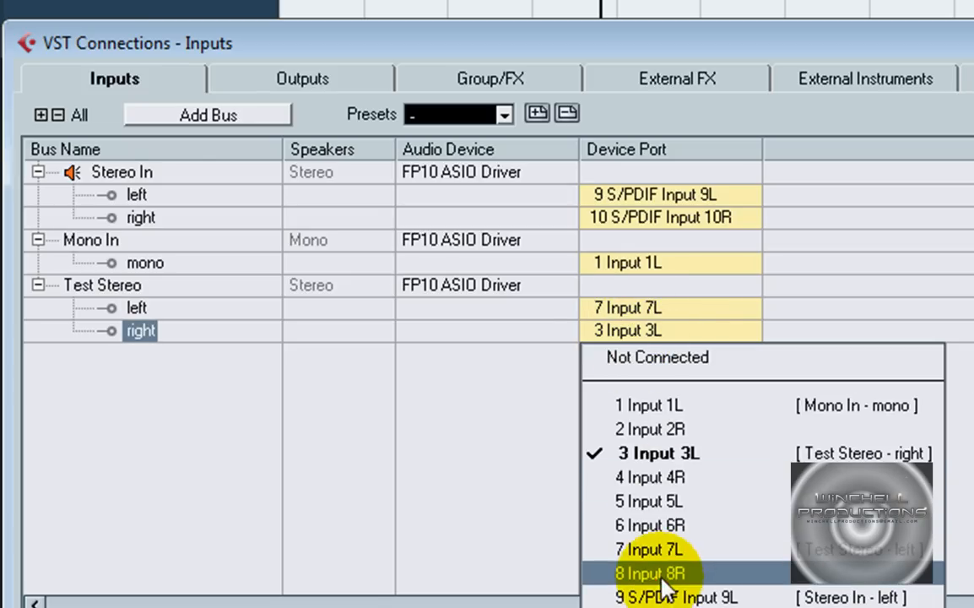
left_click(641, 574)
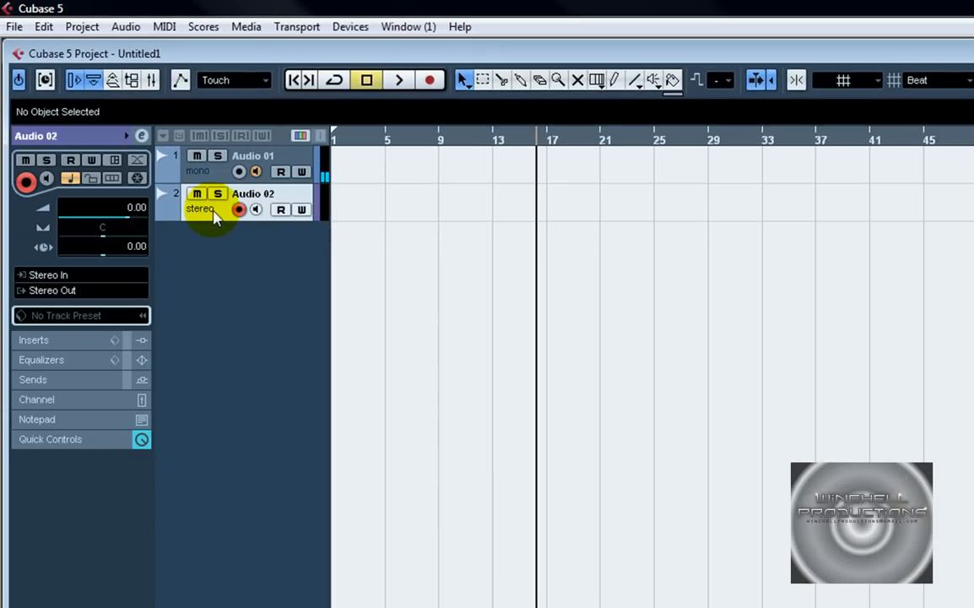
Step: Set Audio 02's input bus to Test Stereo via the Inspector routing field
right_click(218, 217)
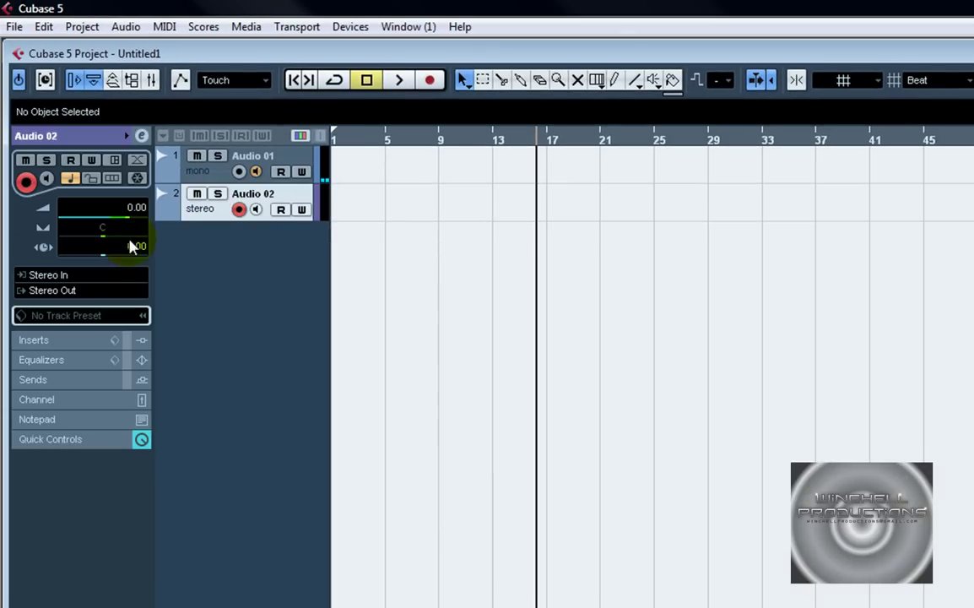
left_click(53, 273)
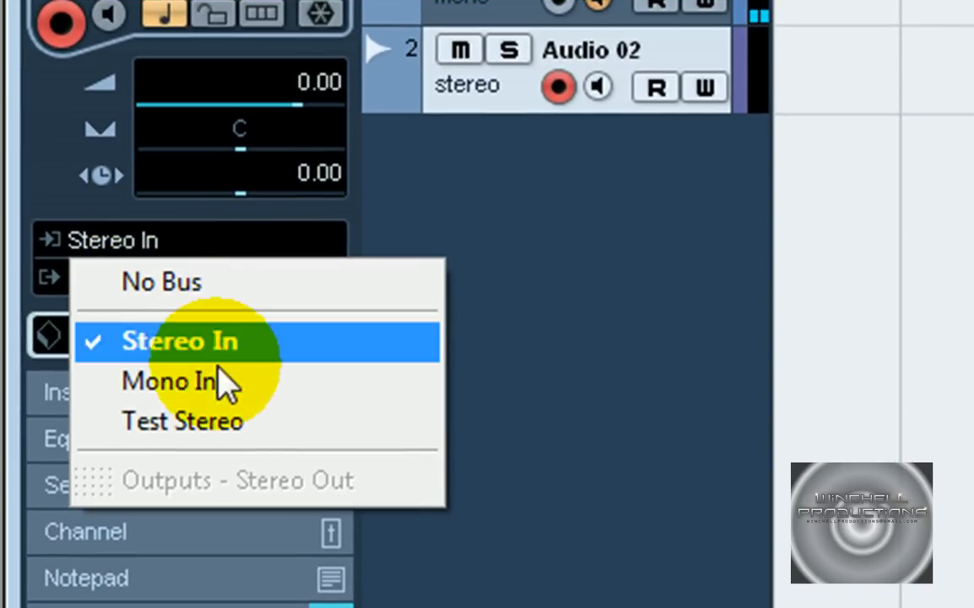
mouse_move(228, 422)
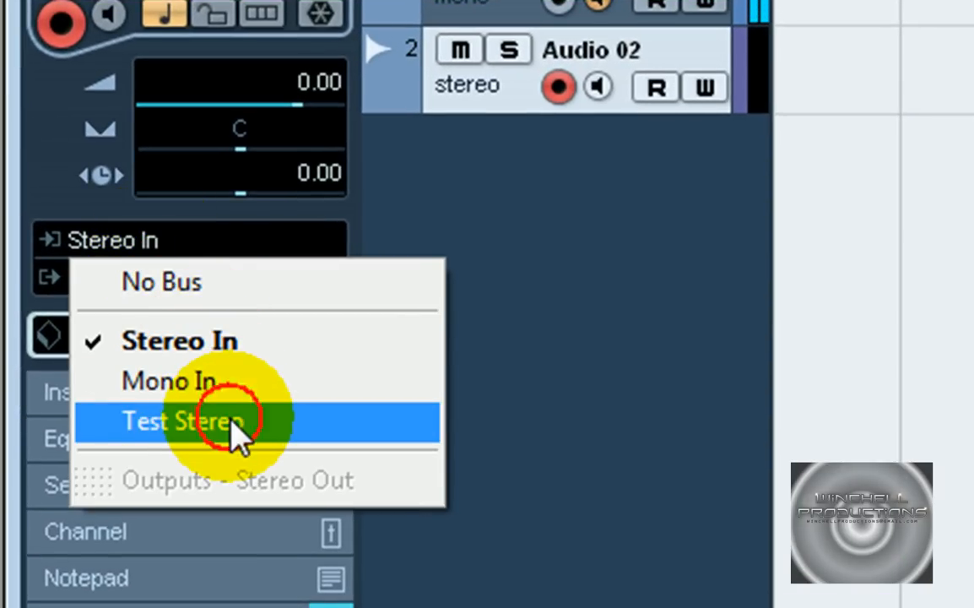
left_click(182, 421)
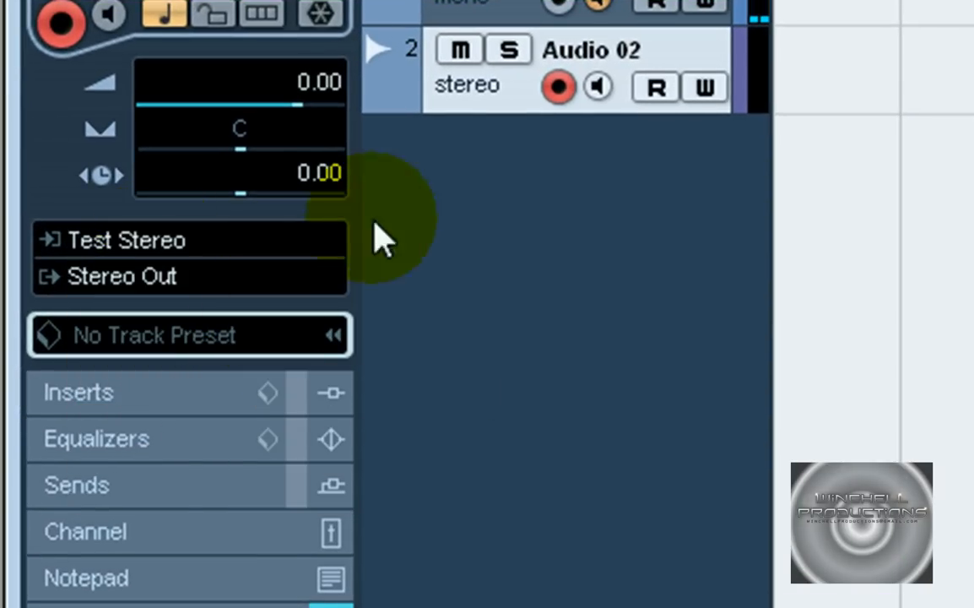